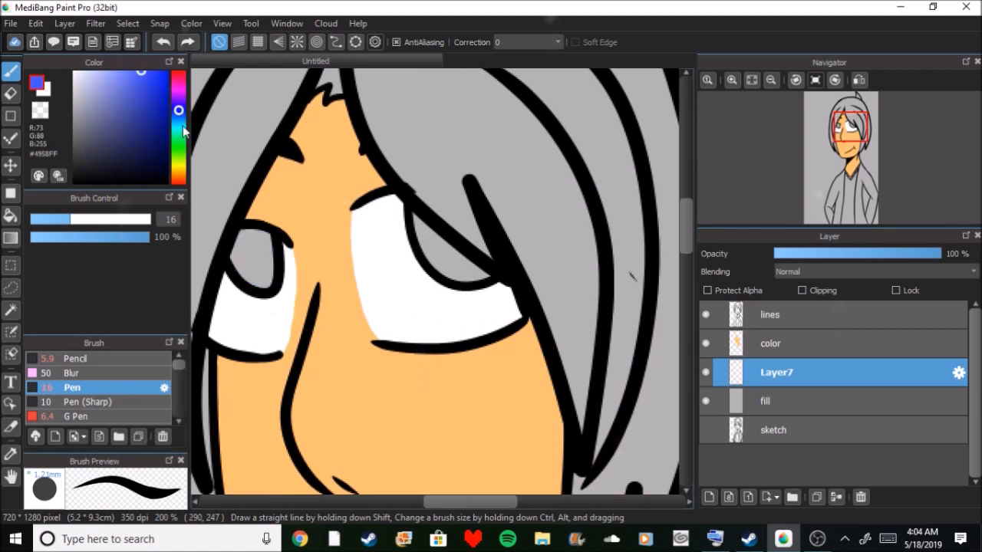
Step: Choose purple in the Color panel for painting the hair
left_click(770, 343)
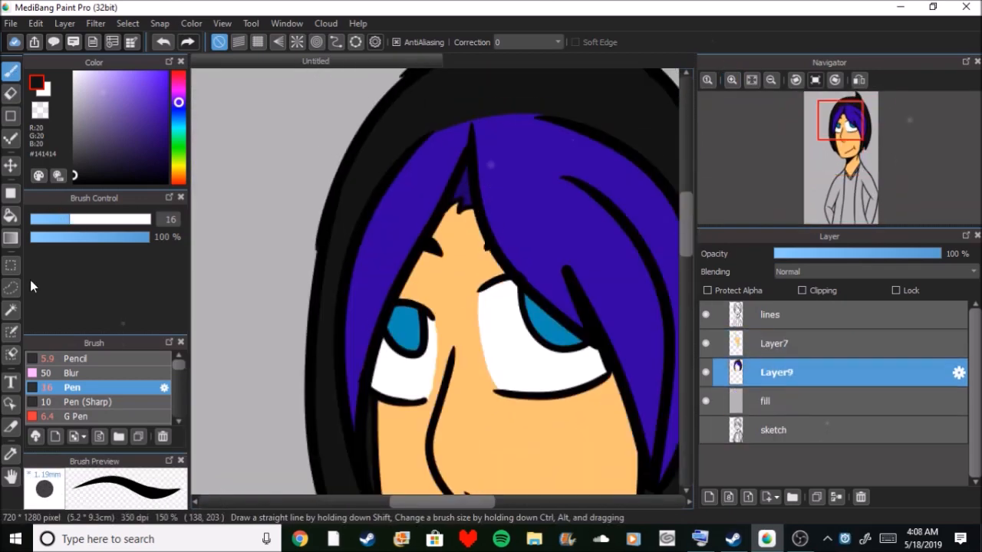
Step: Paint darker purple shading along the top of the hair before starting the navy shirt
left_click_drag(423, 146, 543, 122)
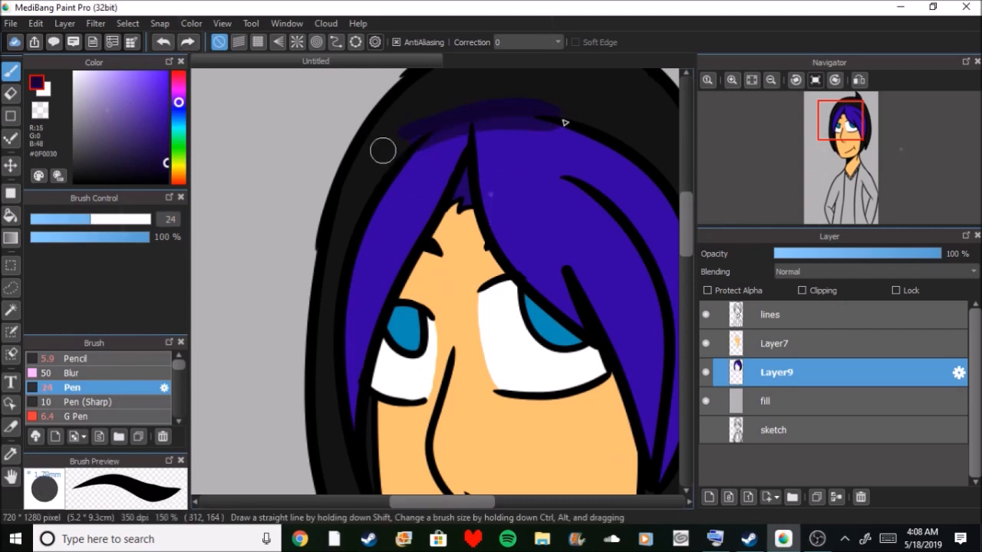
left_click_drag(384, 150, 513, 152)
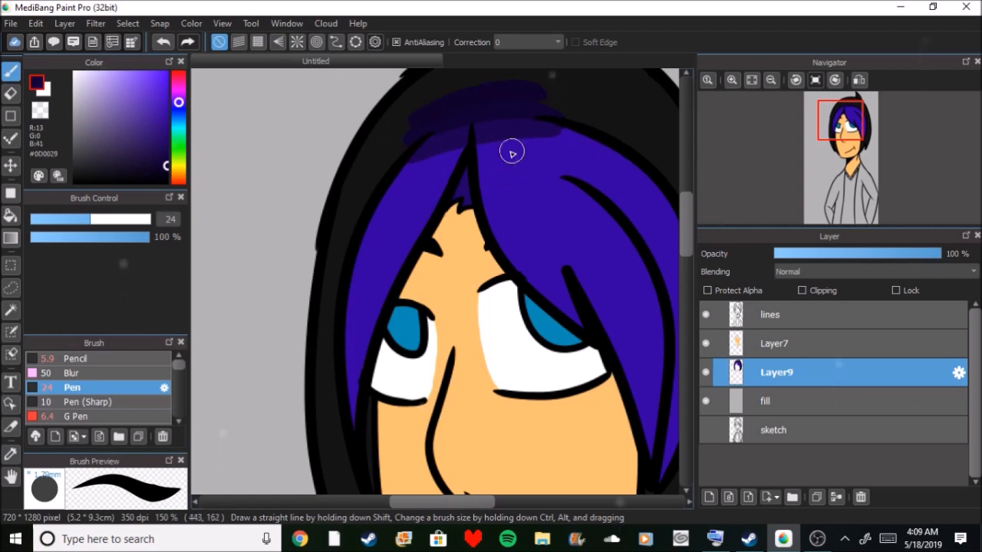
left_click(73, 373)
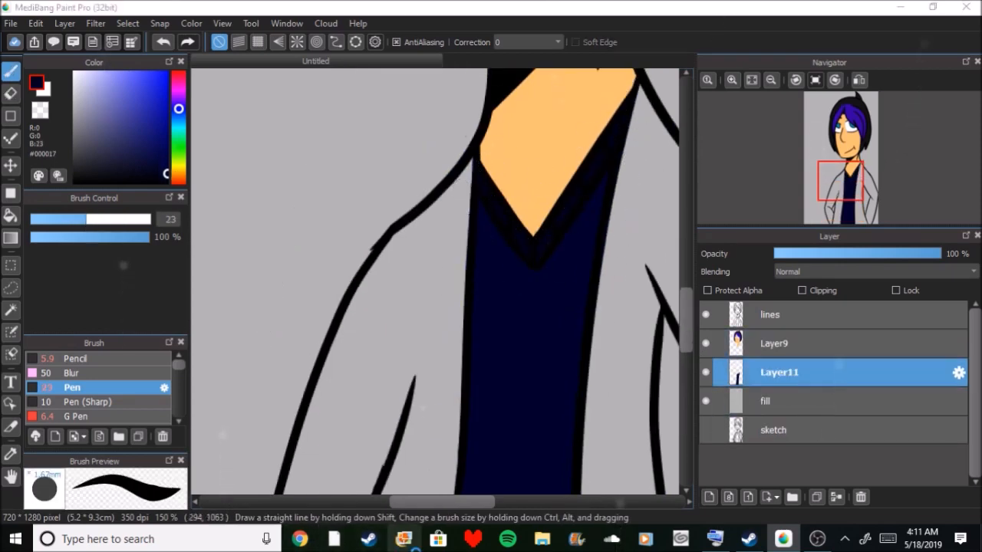
Step: Switch to the fill layer and pick black for the jacket
left_click(764, 402)
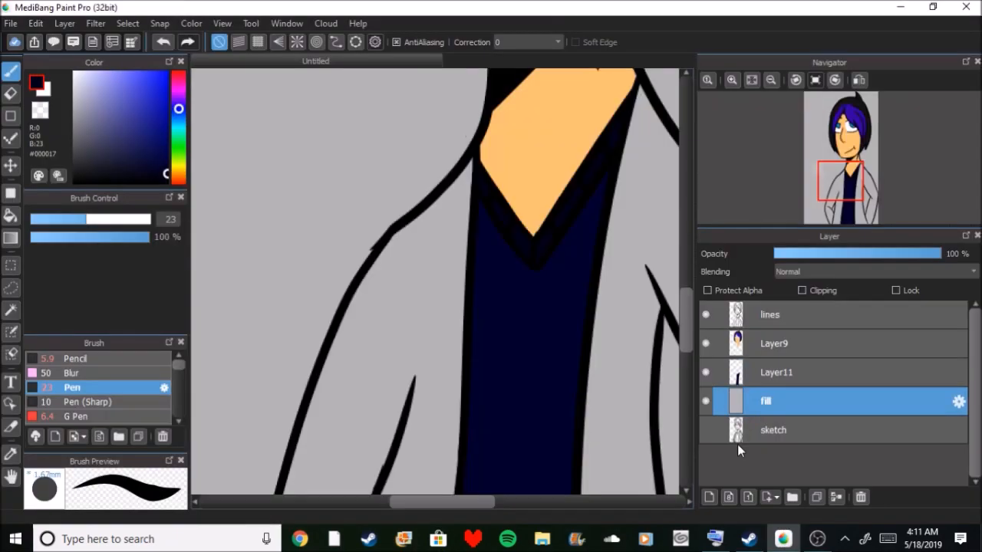
left_click(807, 373)
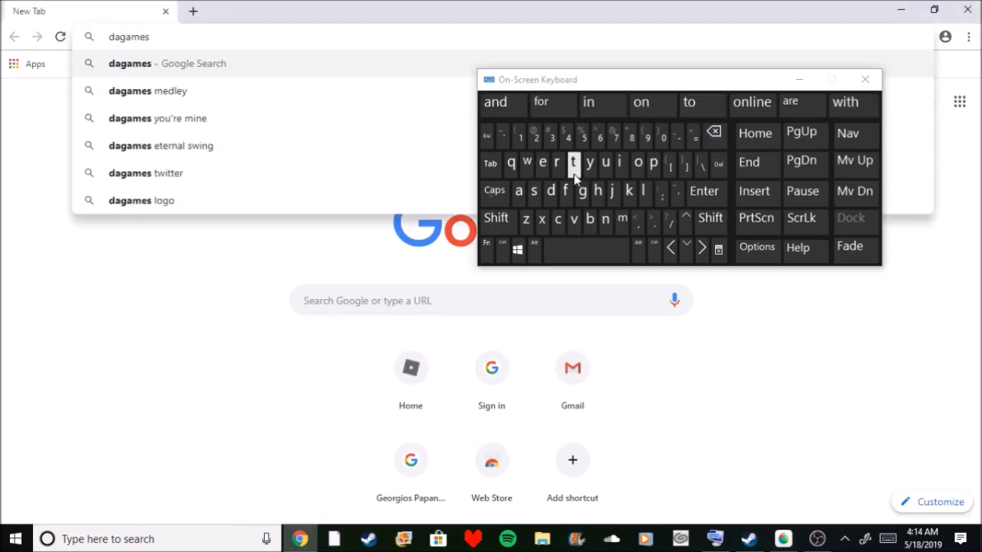
Step: Search Google Images for the DaGames logo and pick a result
left_click(141, 200)
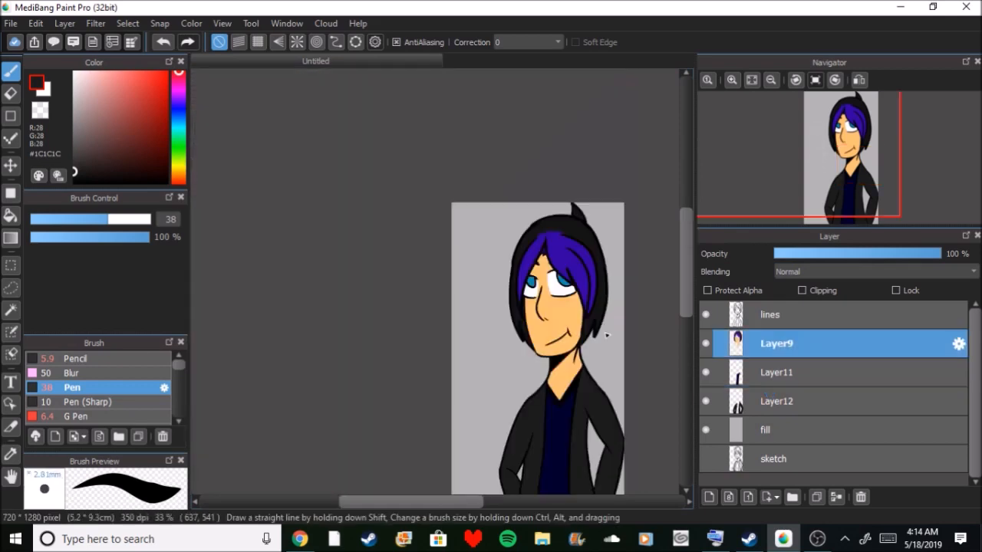
left_click(294, 540)
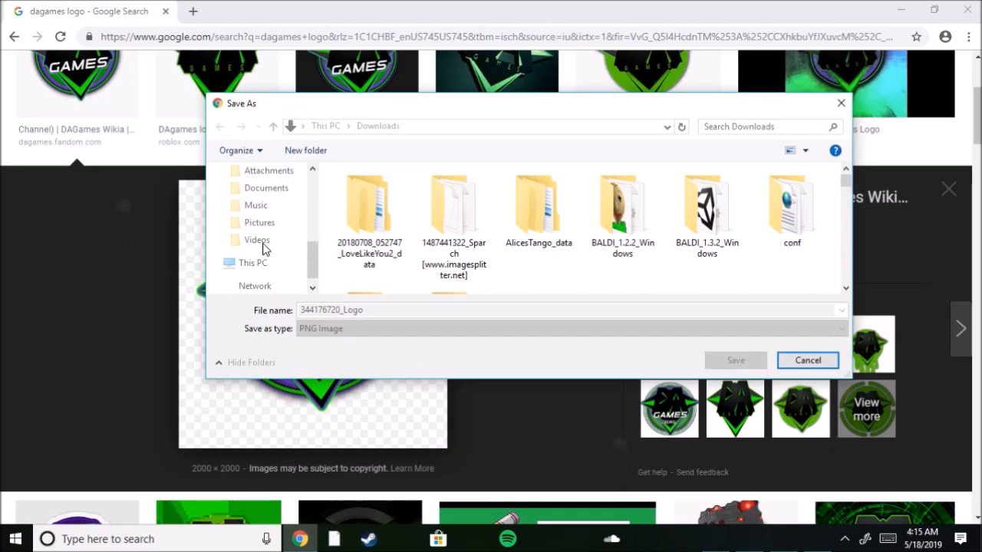
Step: Save the DaGames logo image to the Downloads folder
left_click(735, 359)
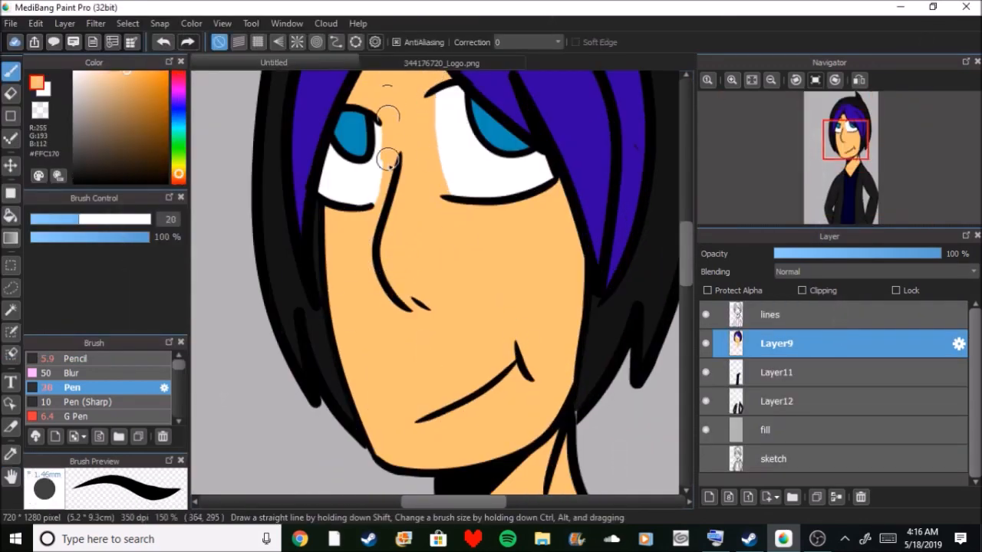
Step: Add a Multiply clipping layer for skin and hair shadows and bring the logo onto the shirt
left_click(438, 61)
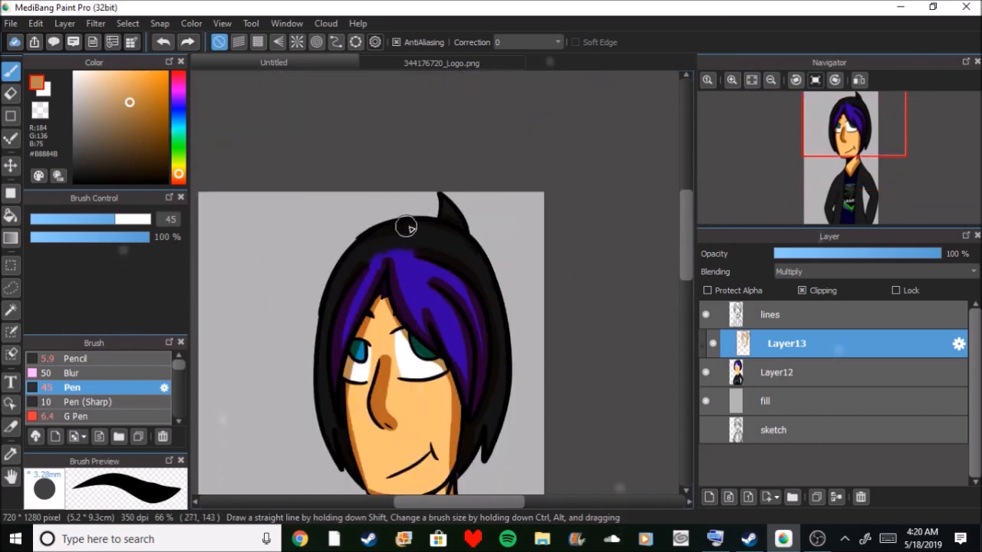
scroll("down", 3)
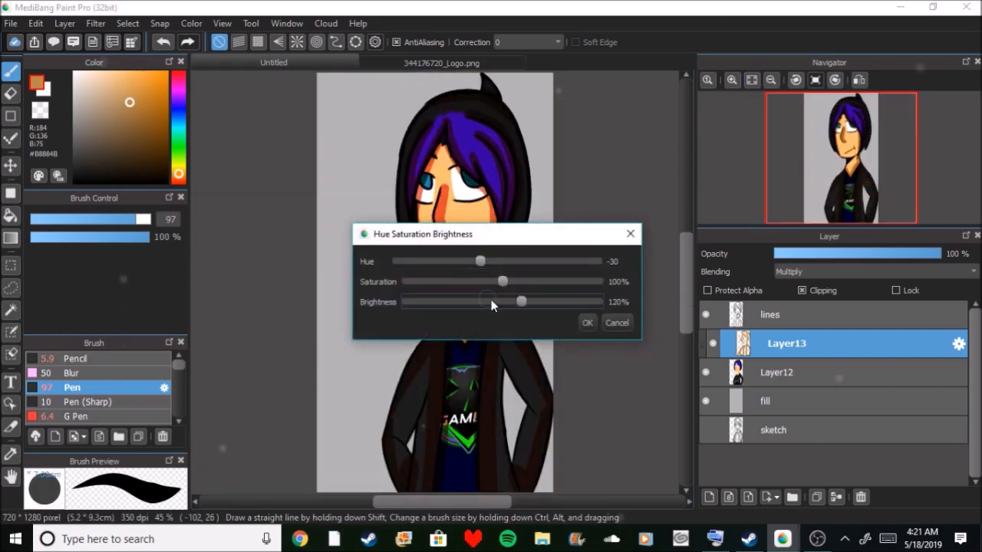
Step: Apply Hue -30 and Brightness 120% to the skin shading layer
left_click(588, 322)
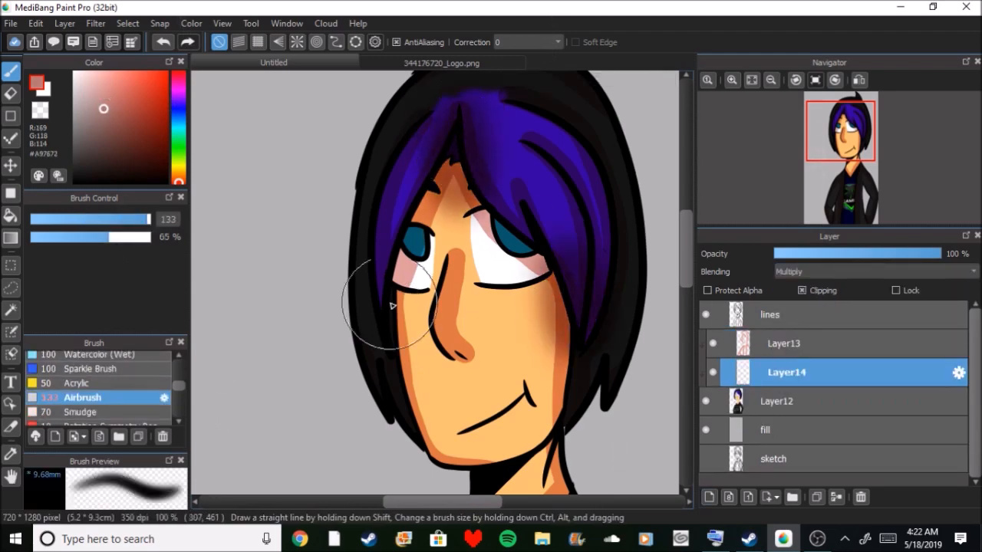
Step: Scroll the Layers panel to the clipped eye-detail layers for iris shading and highlights
scroll("down", 3)
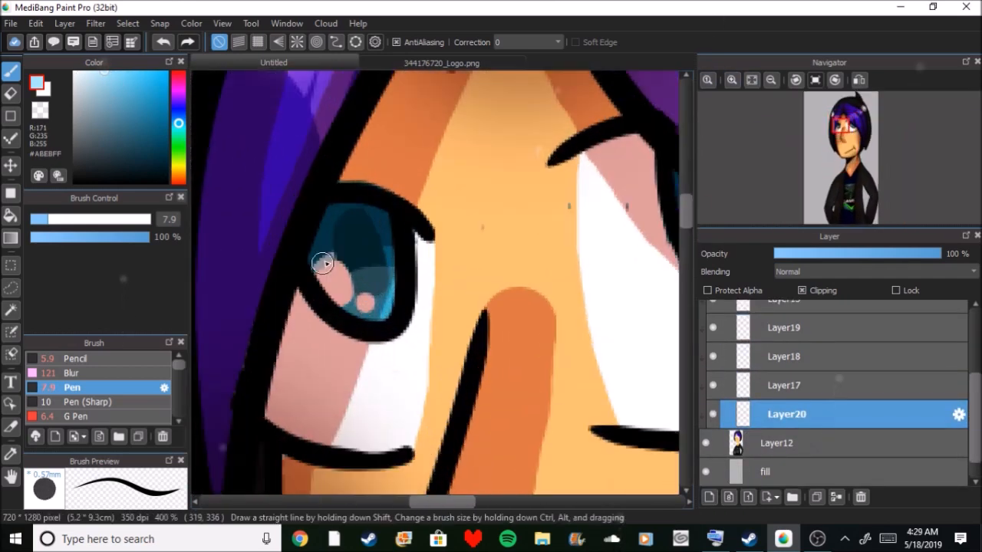
Step: Create Layer21 above the lines and eyedrop the jacket's dark colour for edge highlights
left_click(71, 373)
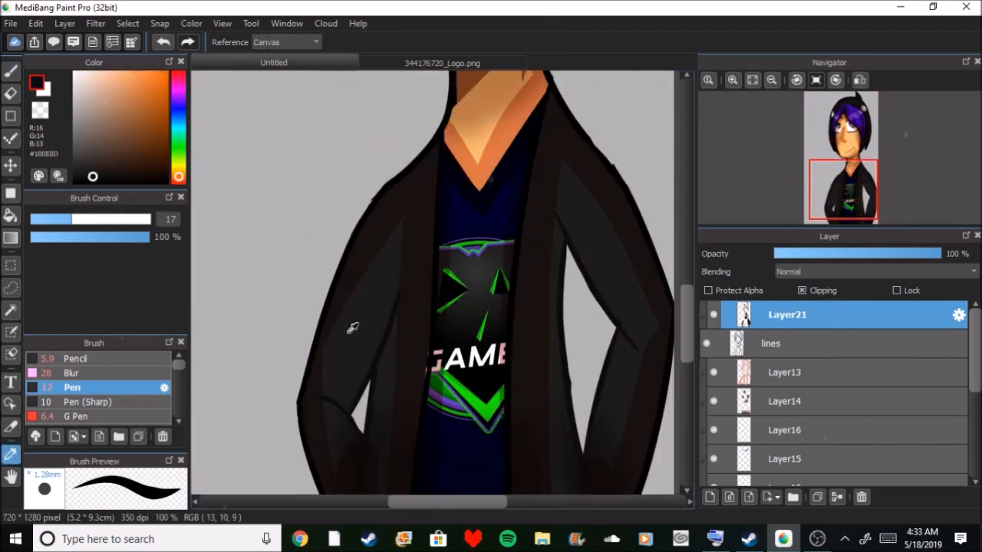
left_click(9, 72)
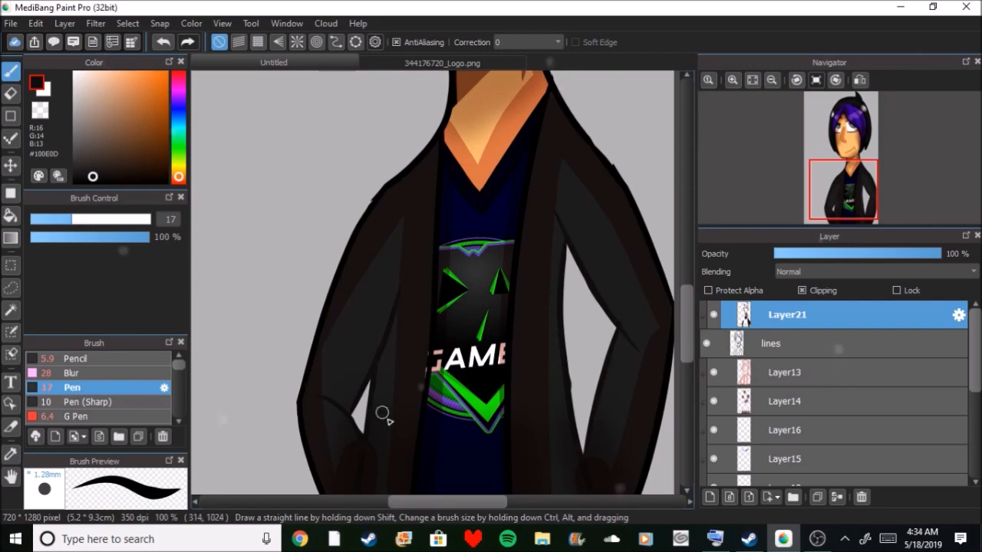